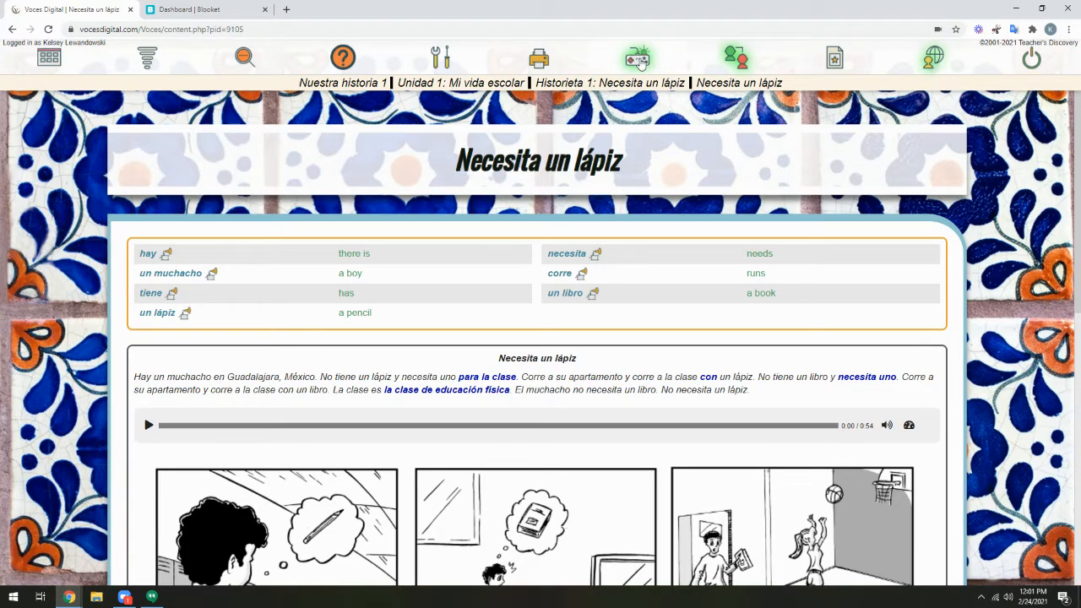
- Open the Voces Game Center over the 'Necesita un lápiz' lesson page
click(637, 57)
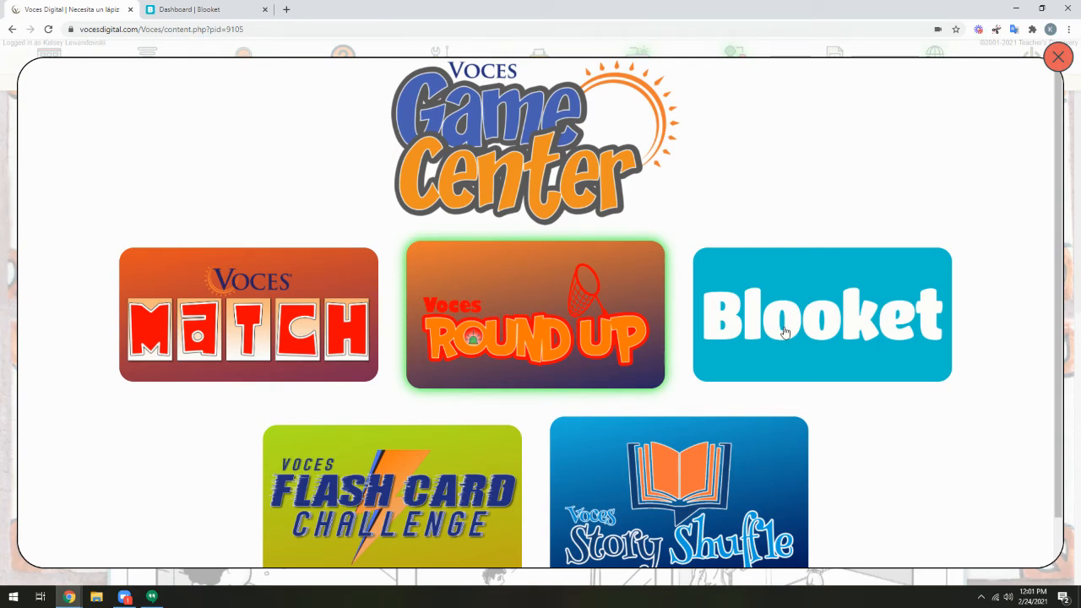
- From the Blooket dashboard, search Discover Sets for 'Nuestra historia'
click(821, 314)
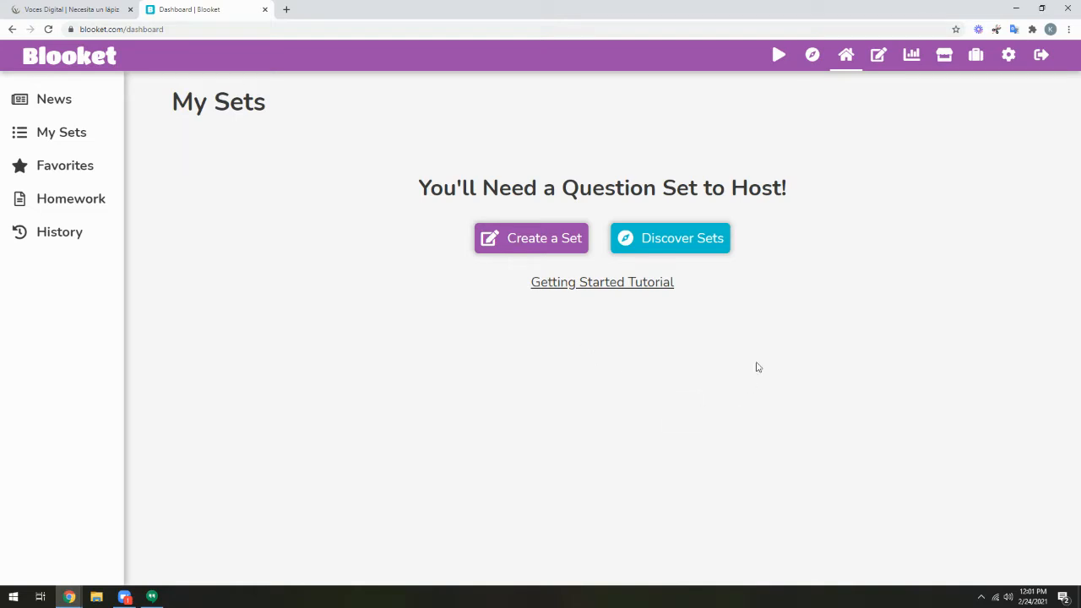
click(669, 237)
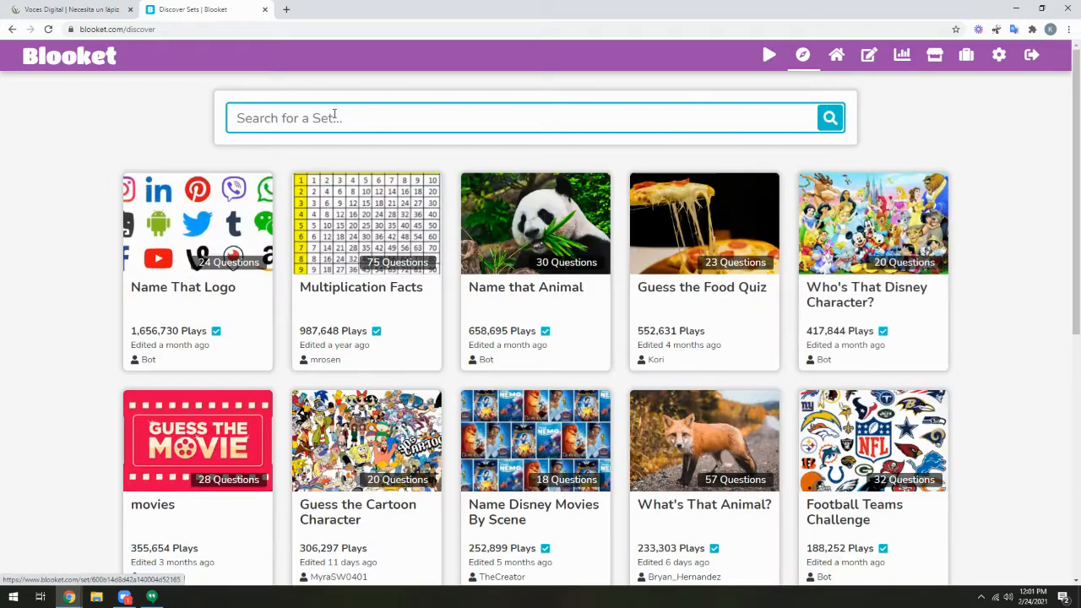
text(Nuestra)
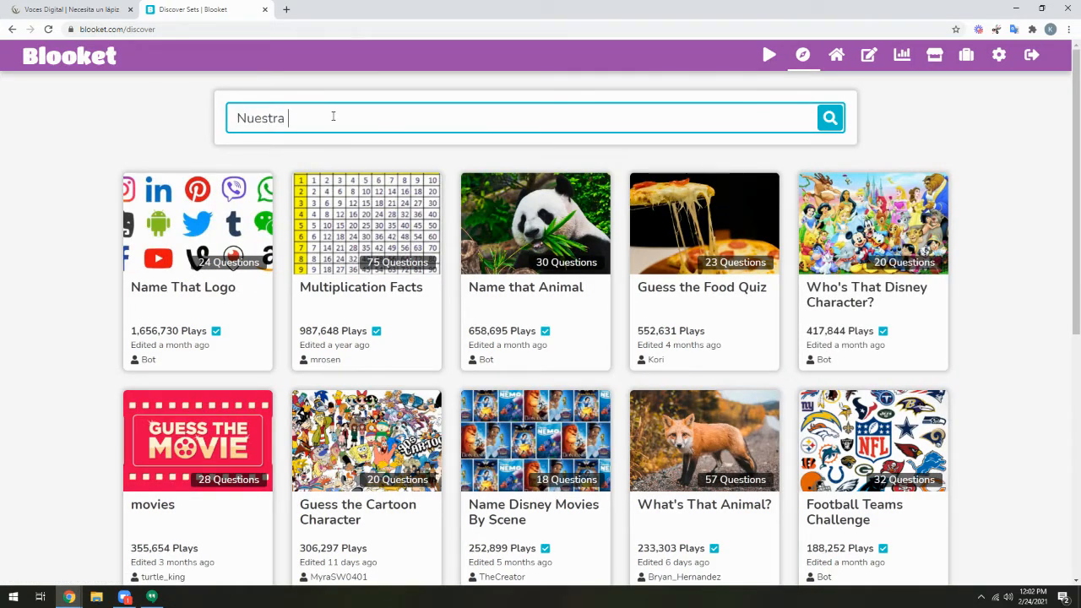
text(his)
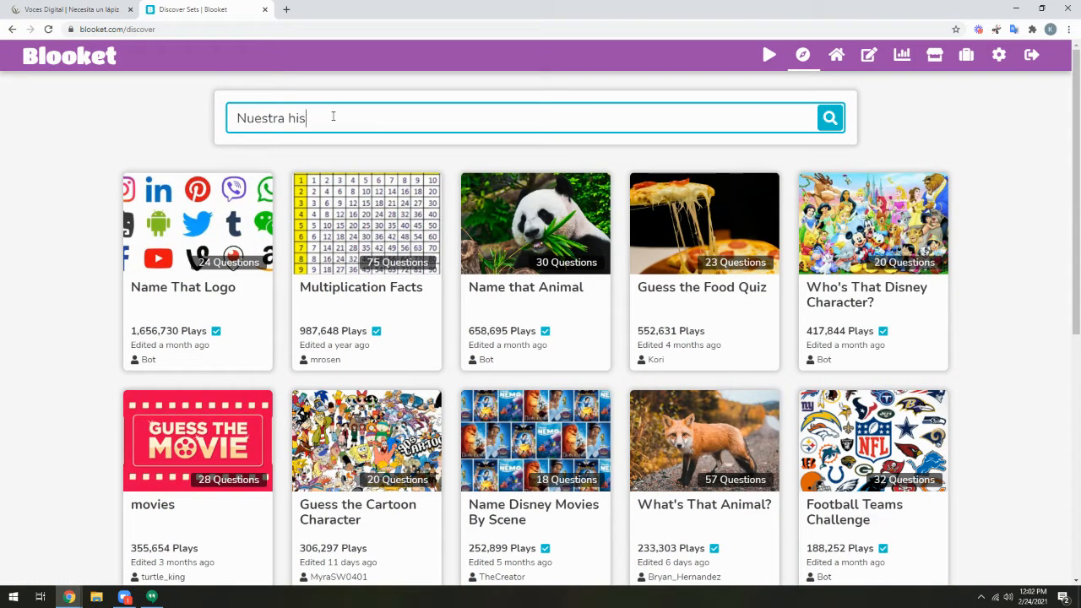
click(828, 117)
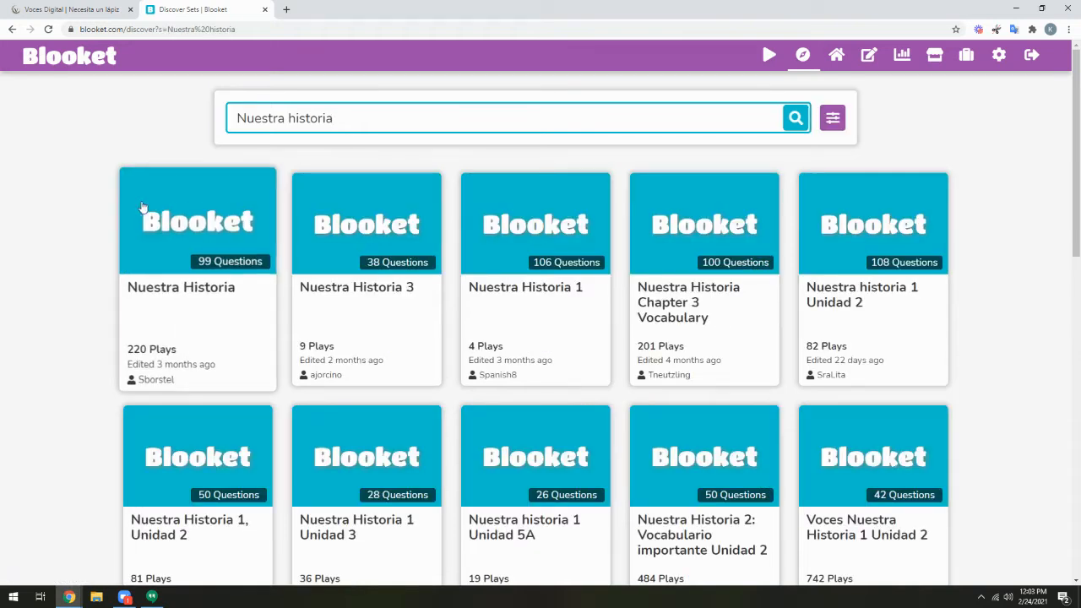
mouse_move(196, 222)
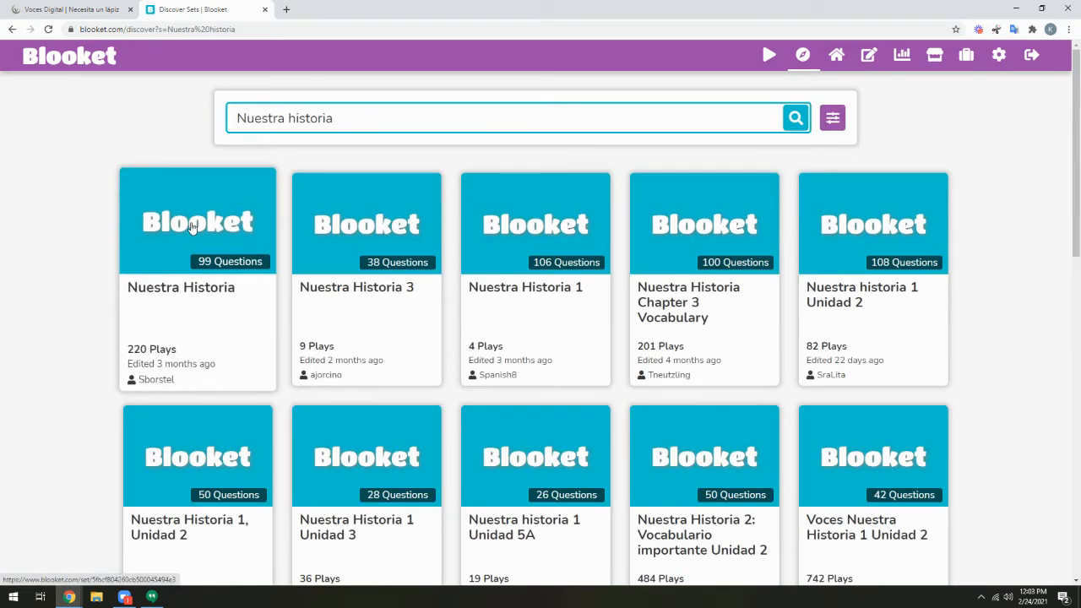
- Open the 99-question Nuestra Historia set for hosting and choose Gold Quest mode
click(197, 221)
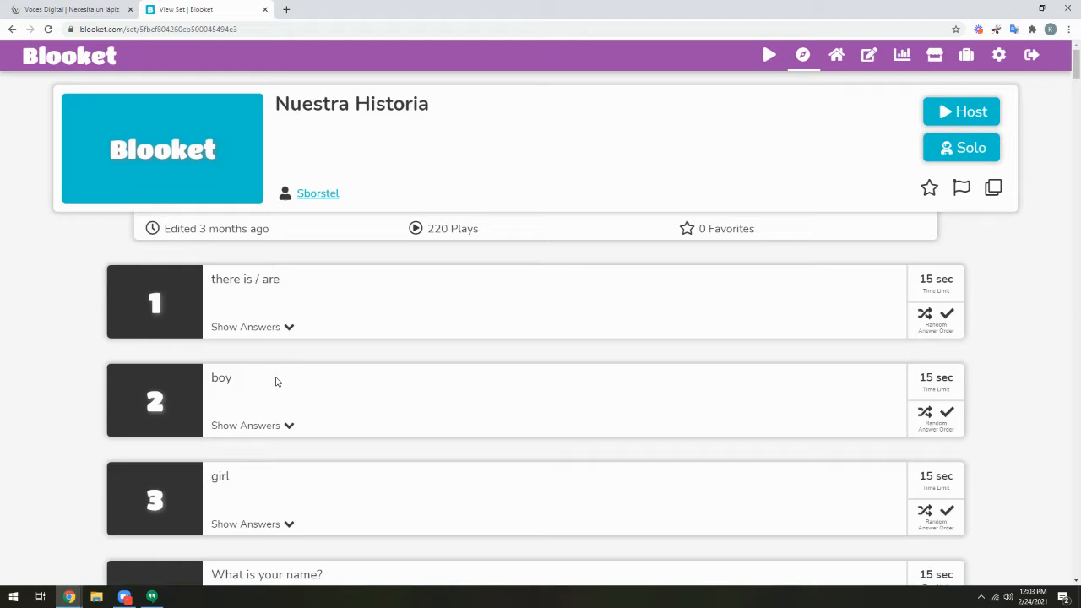
mouse_move(969, 118)
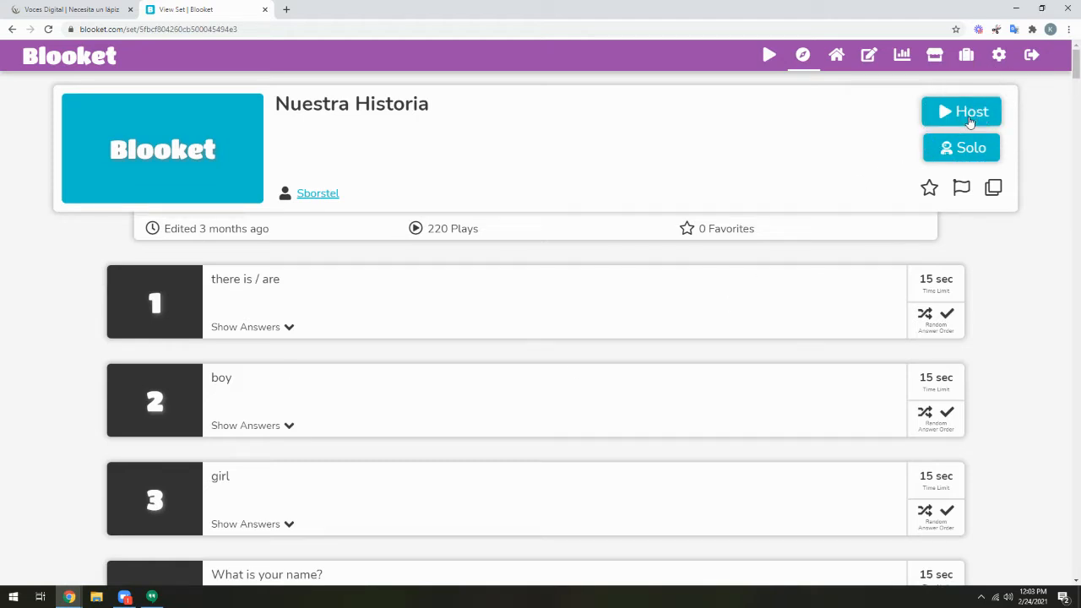
click(961, 111)
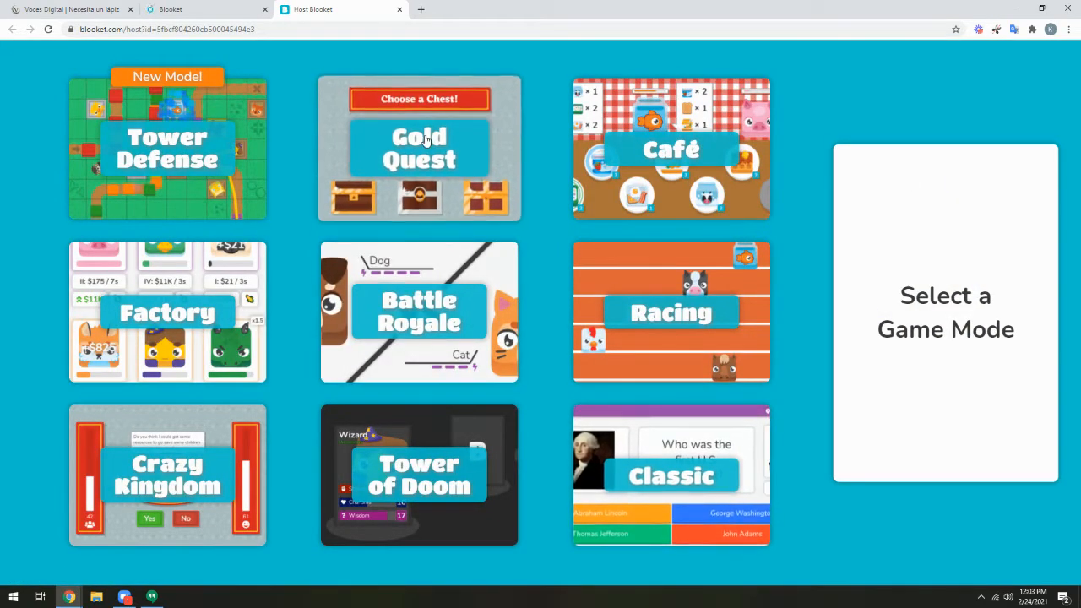
click(418, 148)
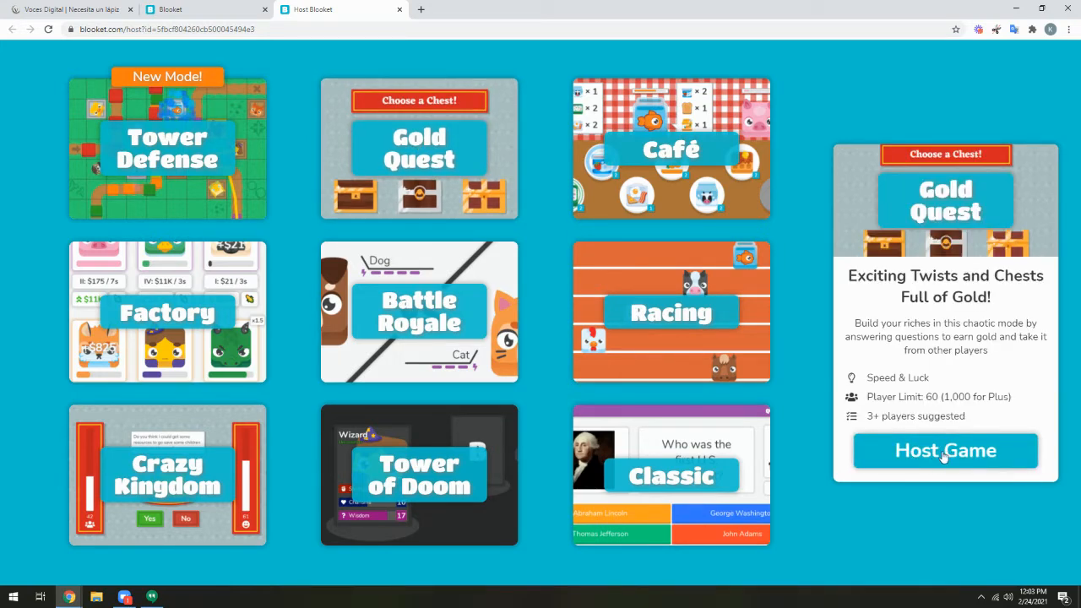
- Host the 7-minute Gold Quest game, copy Game ID 874737, and switch to the student's window
click(945, 450)
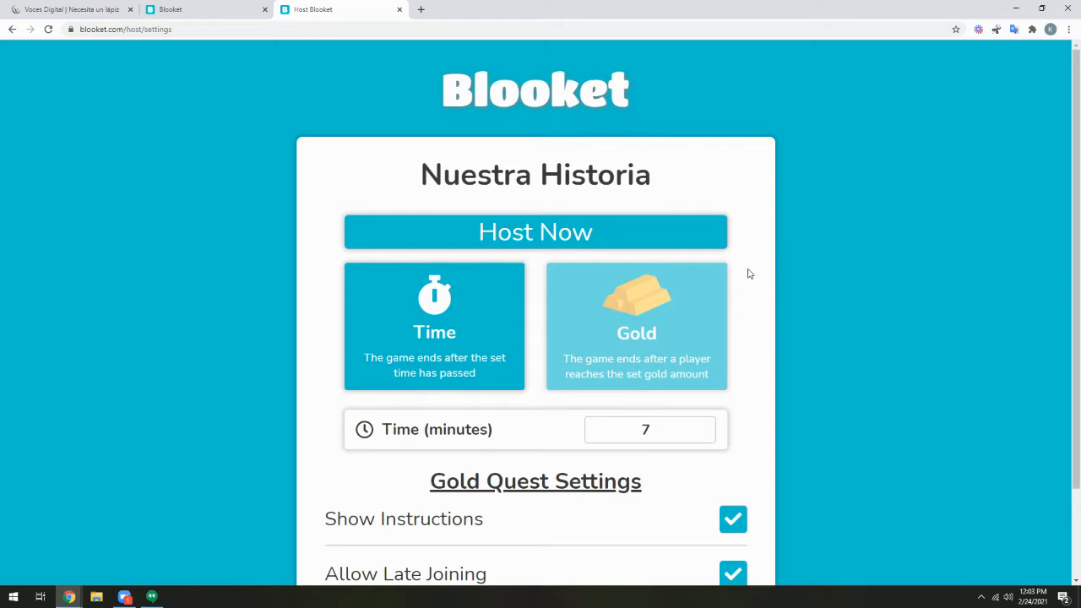
scroll(down, 3)
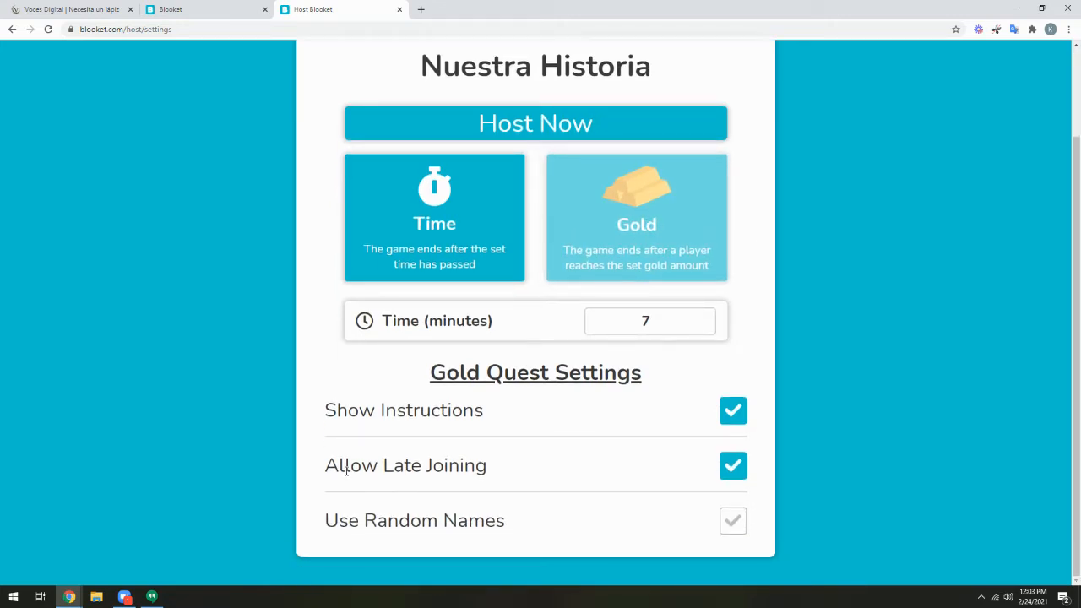
mouse_move(520, 414)
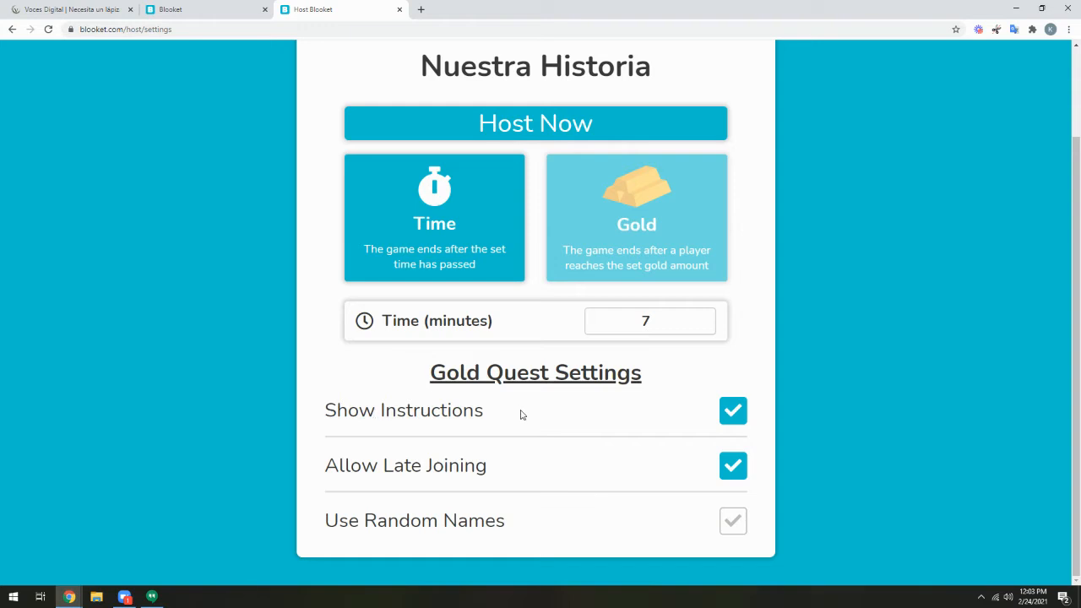
mouse_move(559, 339)
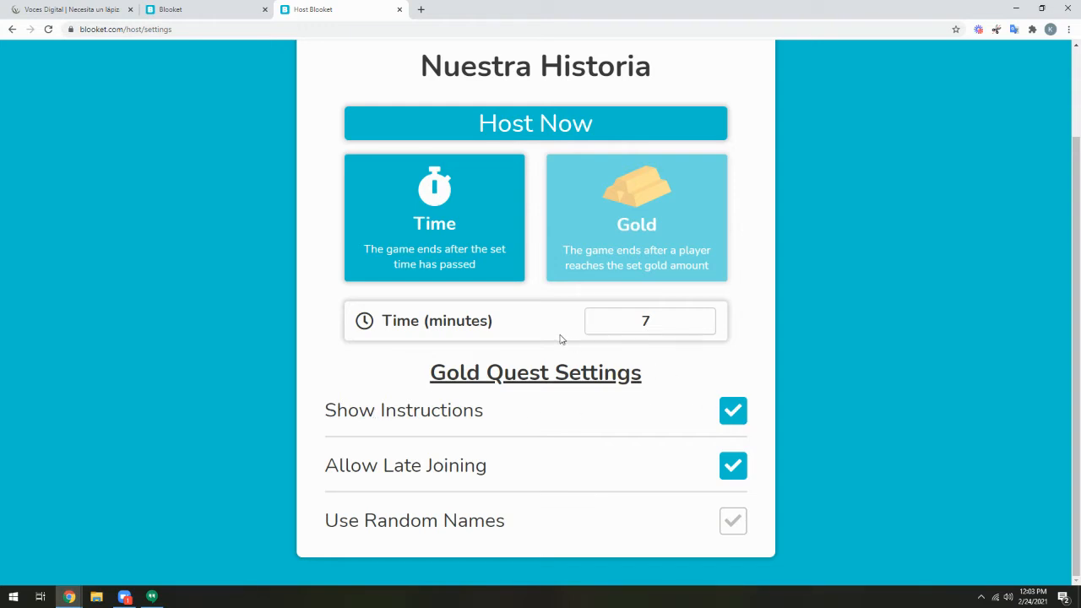
scroll(up, 3)
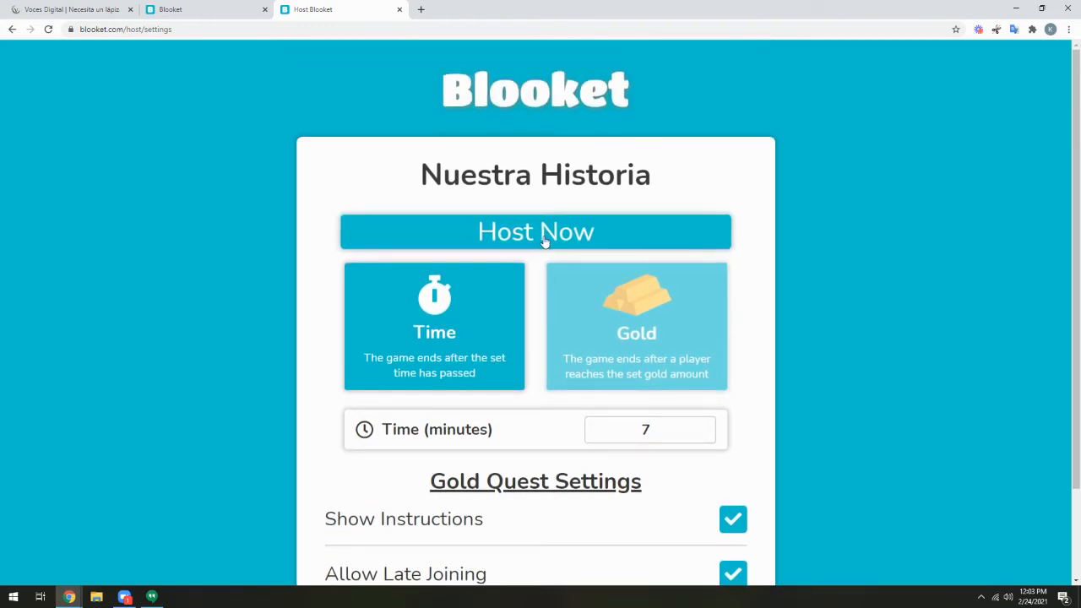
click(535, 231)
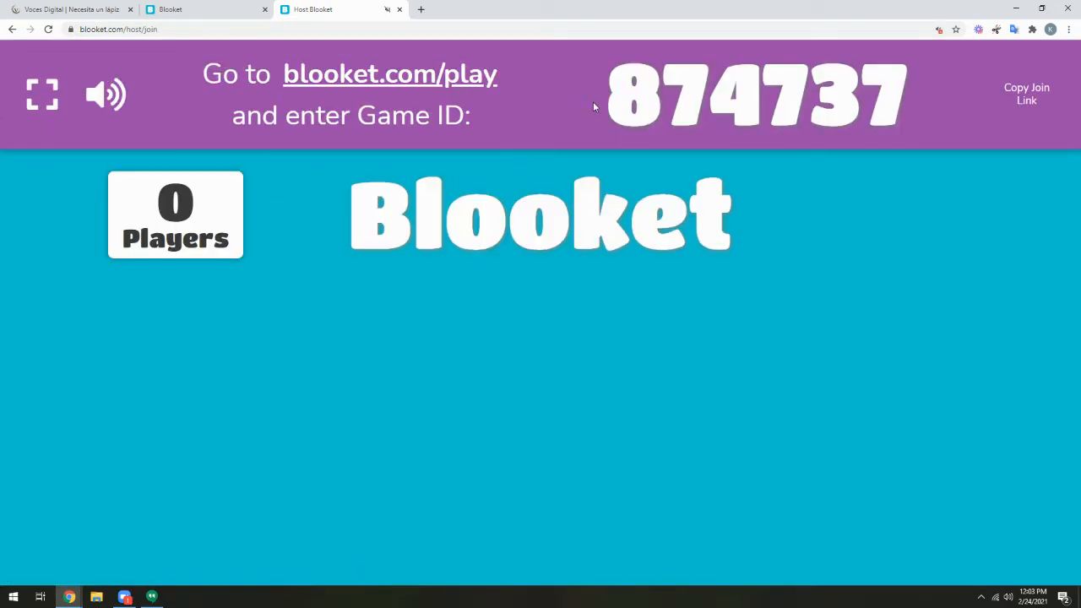
mouse_move(898, 101)
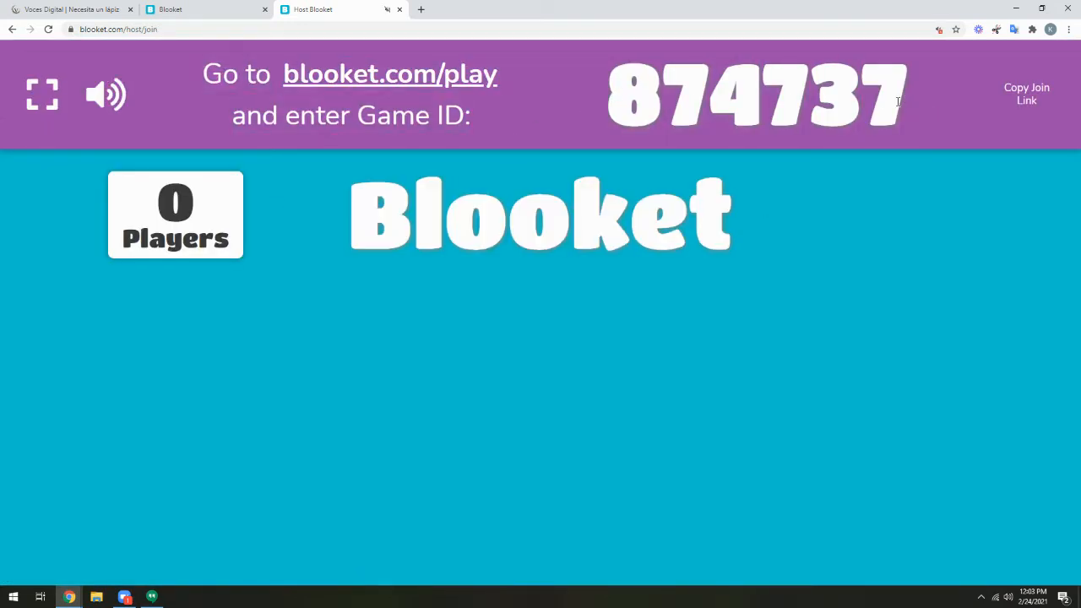
right_click(755, 93)
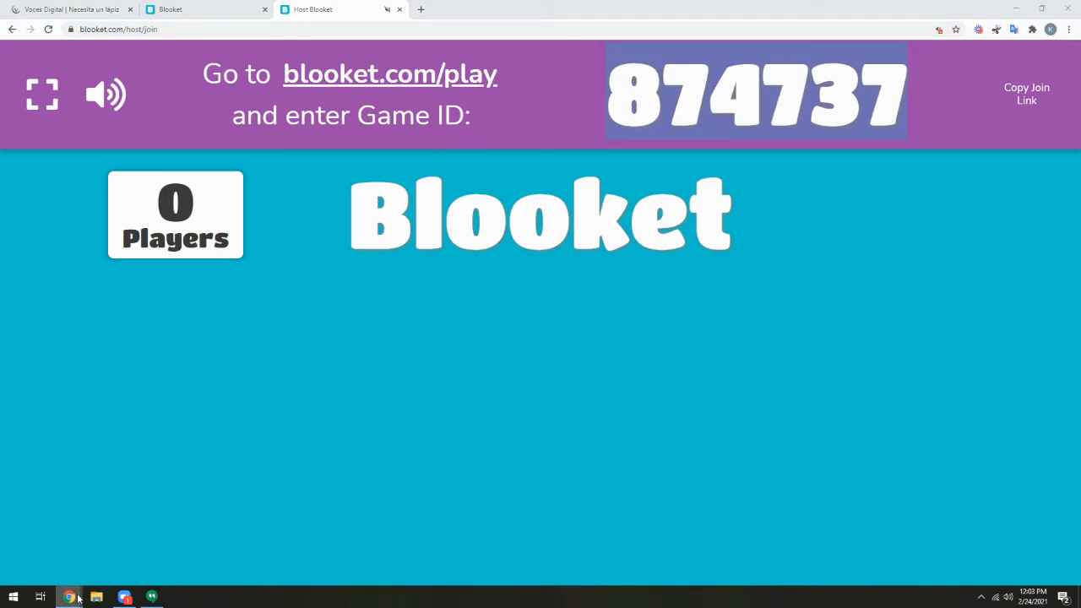
click(71, 9)
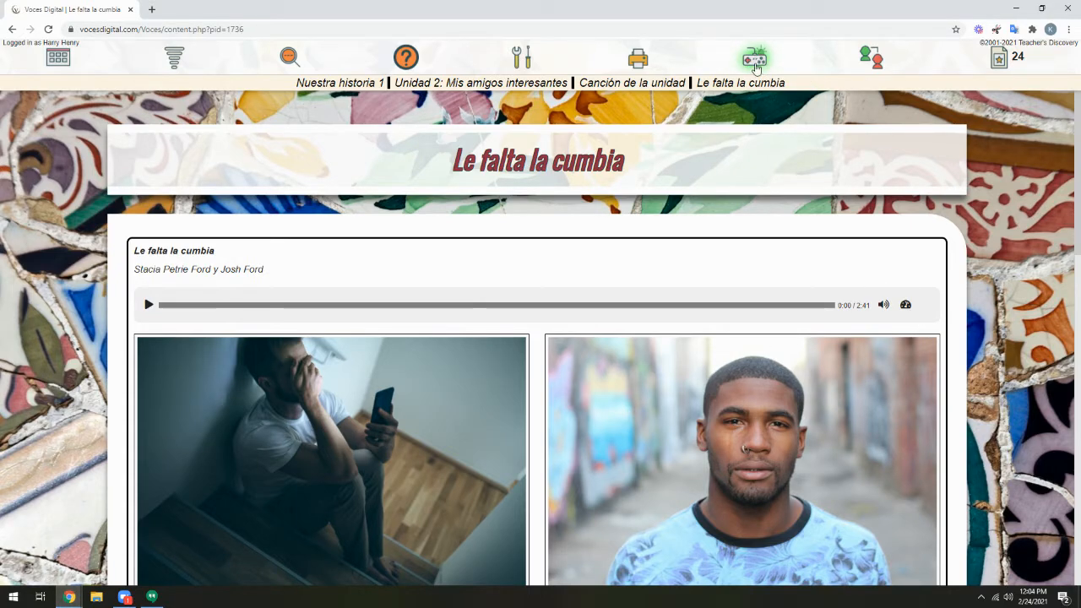
- Play Blooket from the student's Game Center and enter Game ID 874737
click(754, 57)
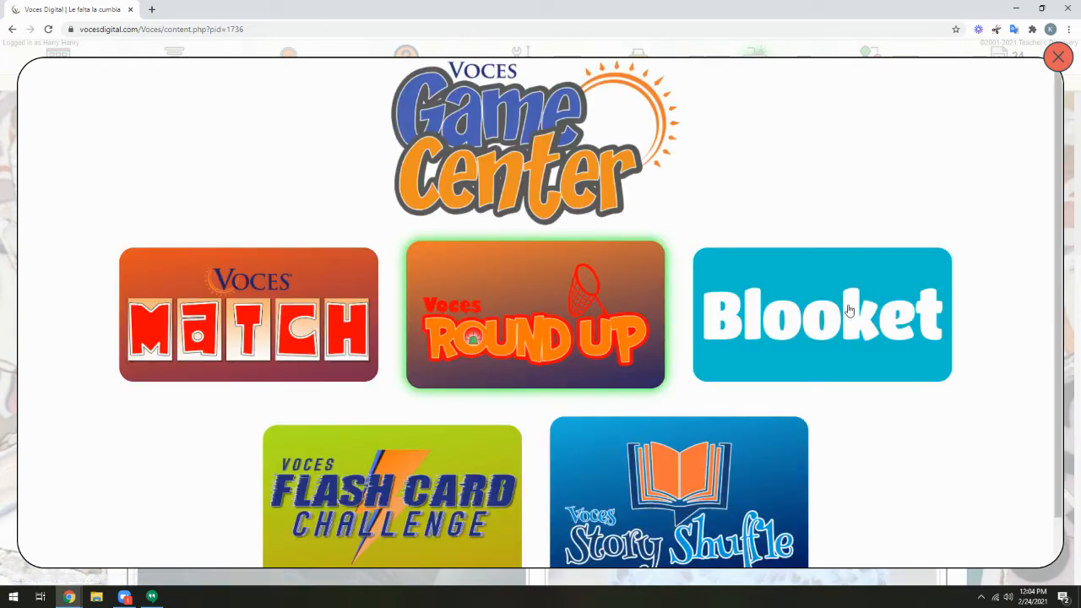
click(822, 314)
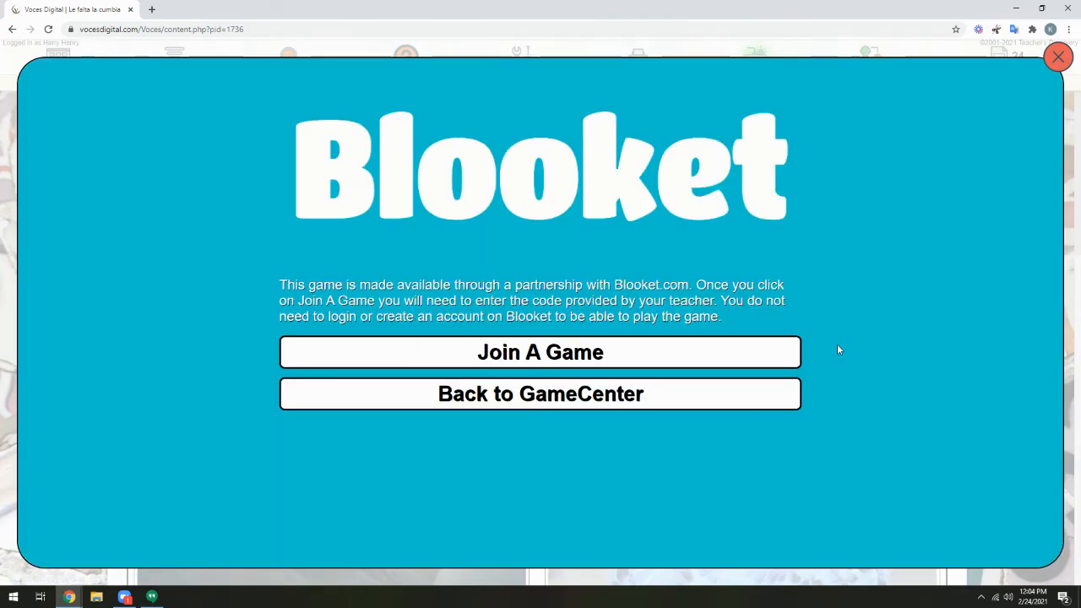
mouse_move(540, 352)
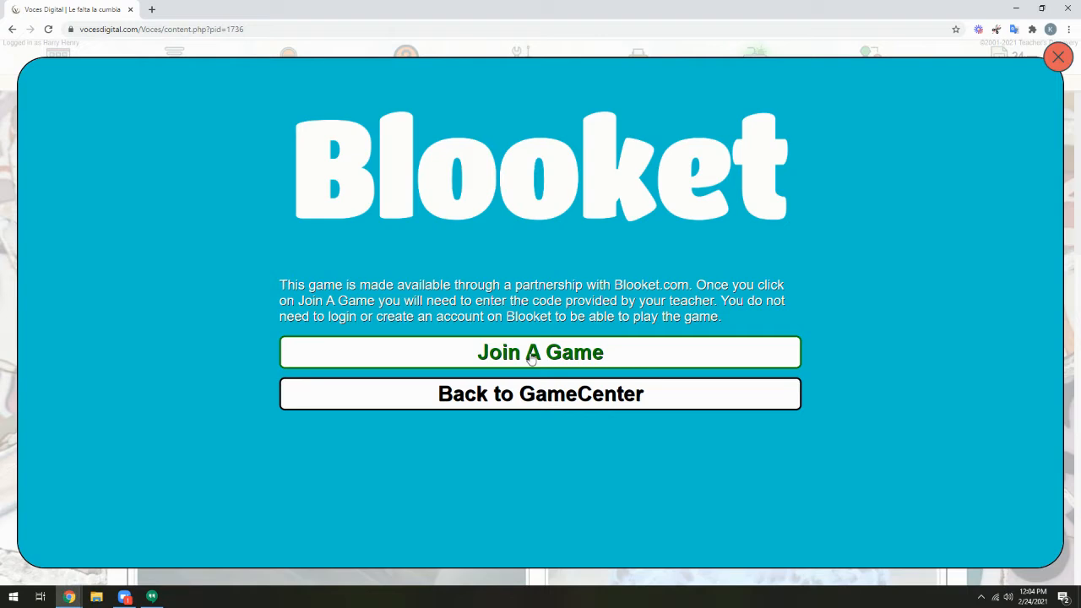
click(539, 352)
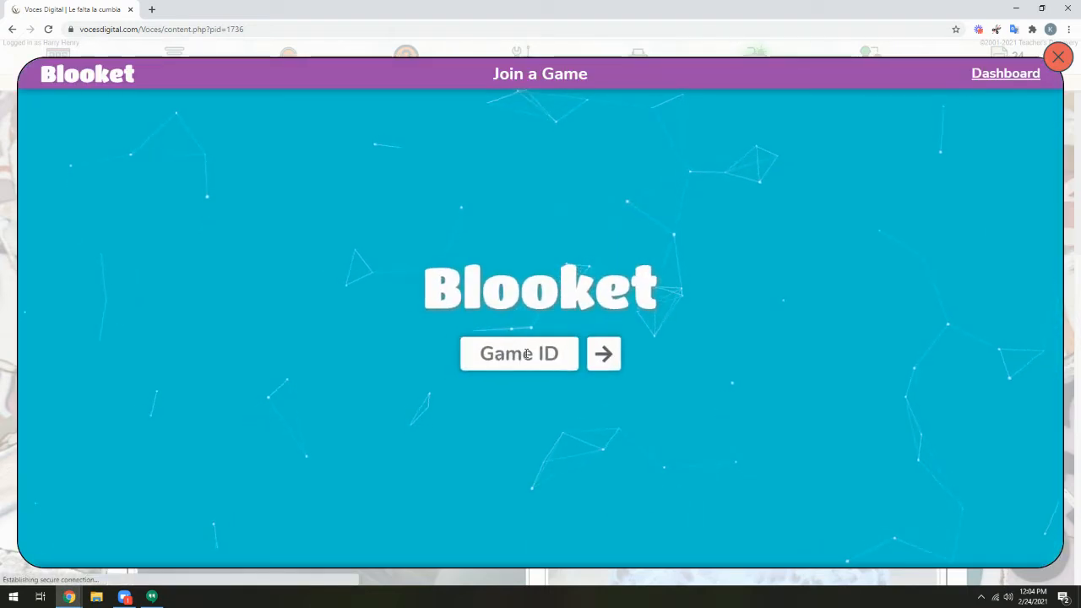
text(874737)
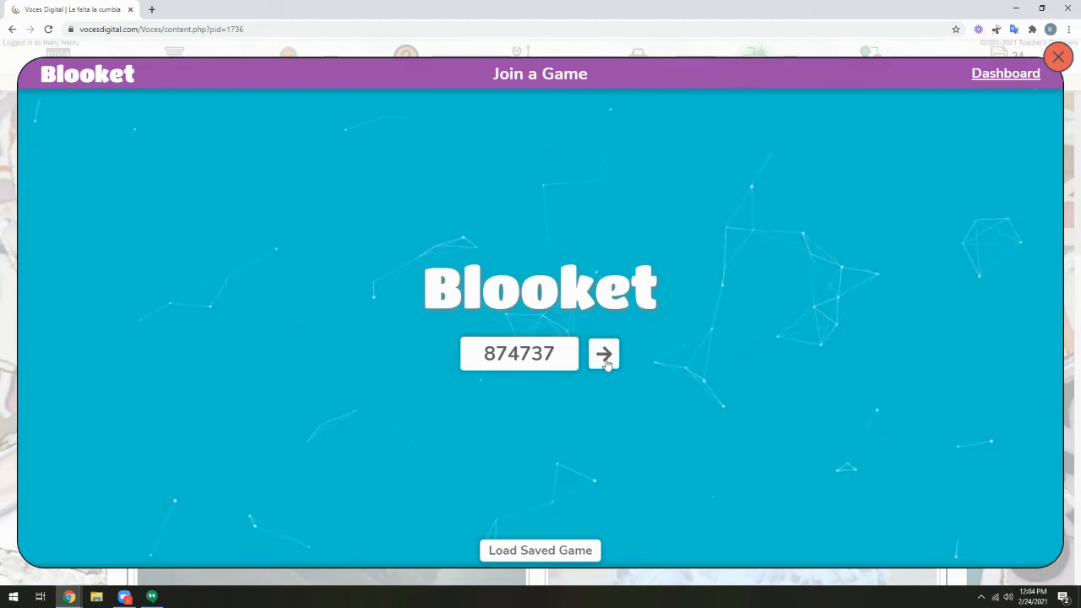
click(603, 353)
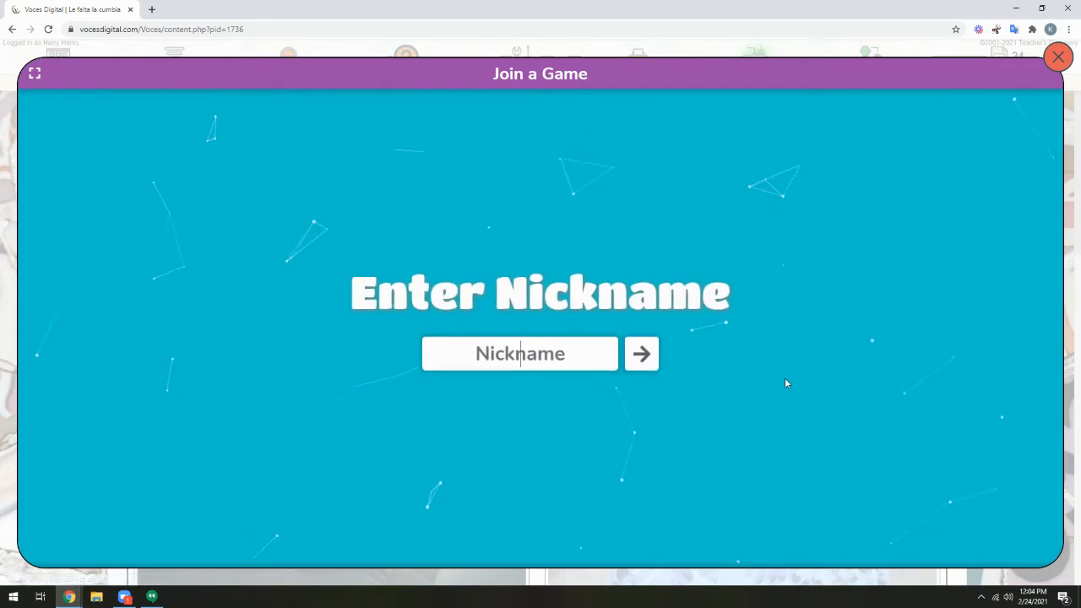
- Join the game with the nickname 'First L'
text(First)
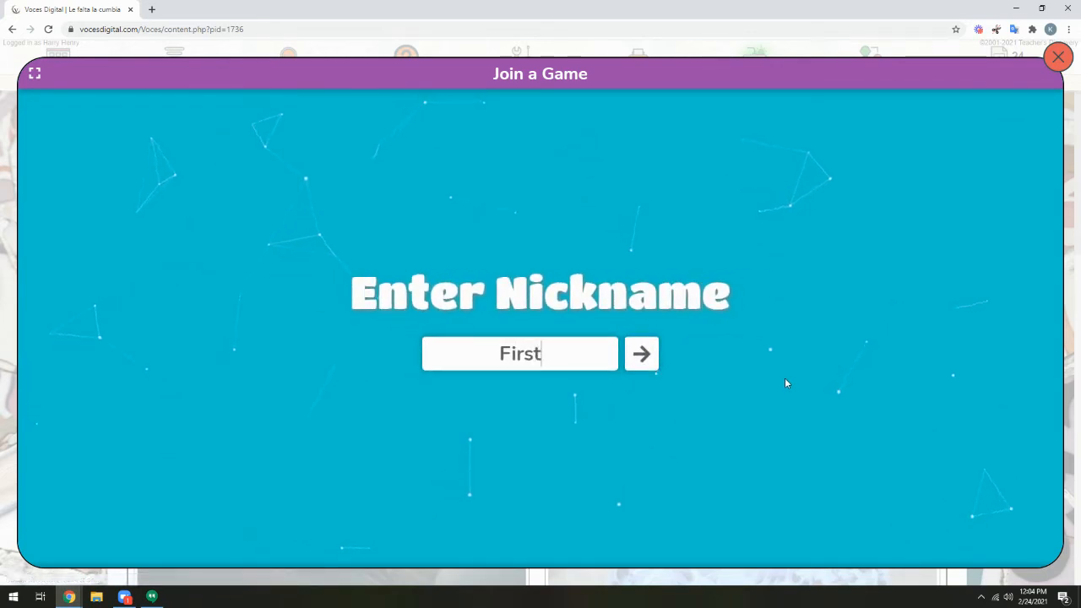
text(L)
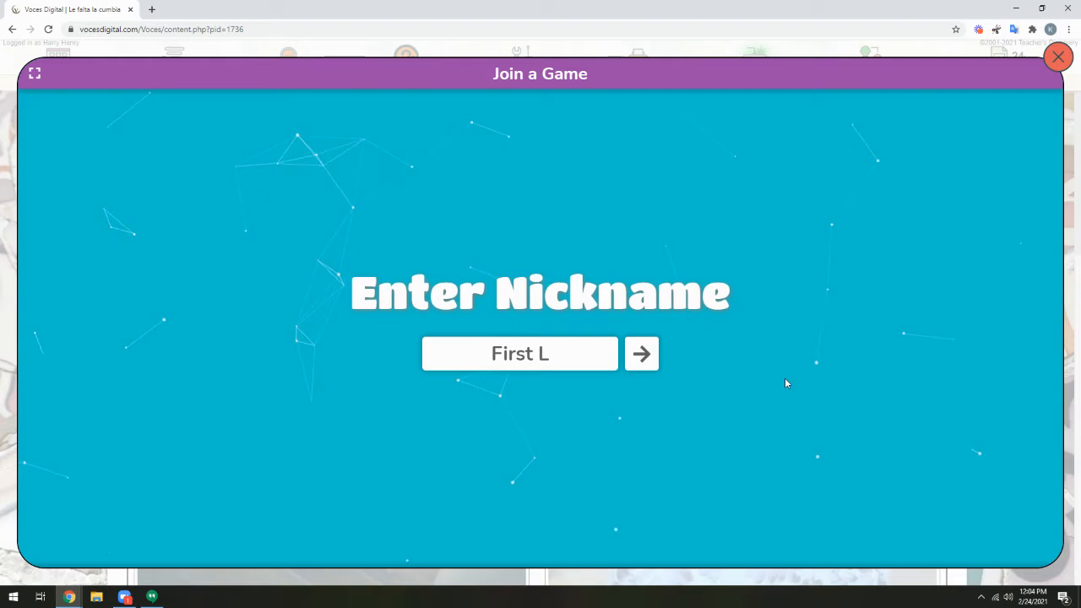
mouse_move(746, 408)
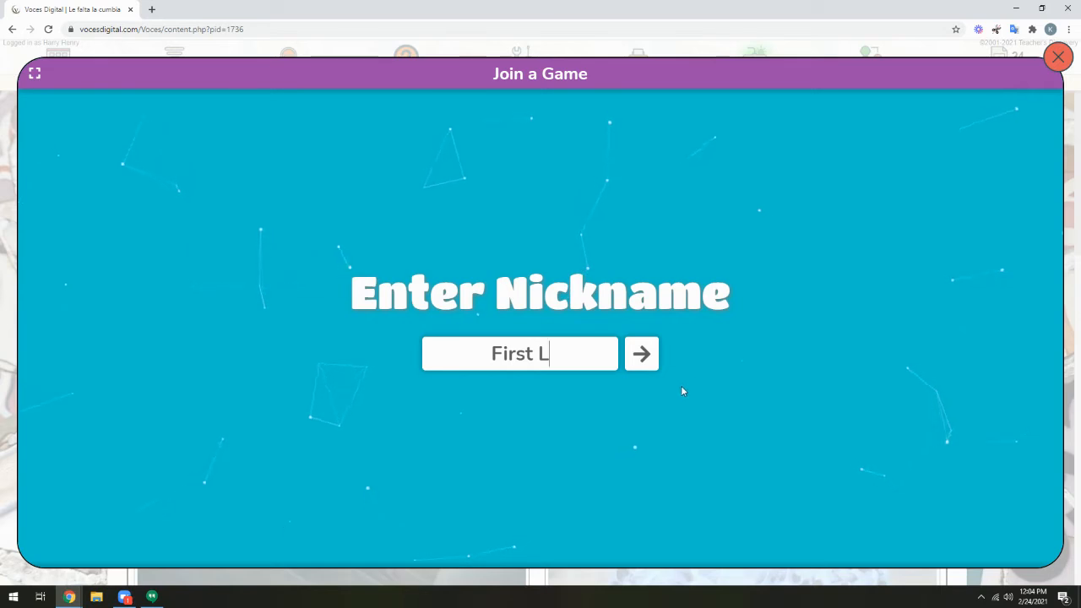
mouse_move(641, 354)
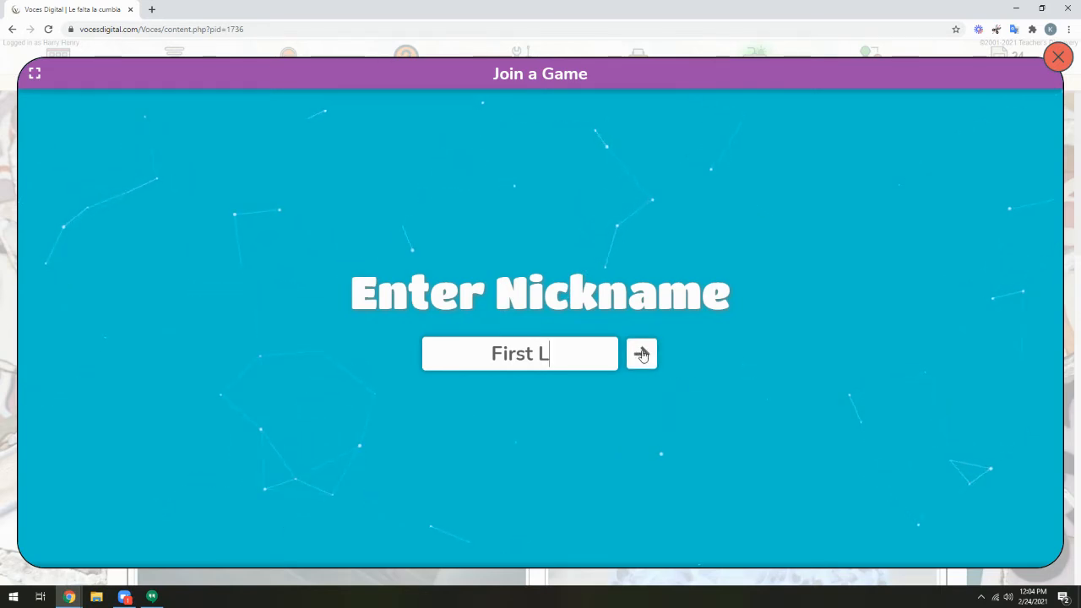
click(641, 353)
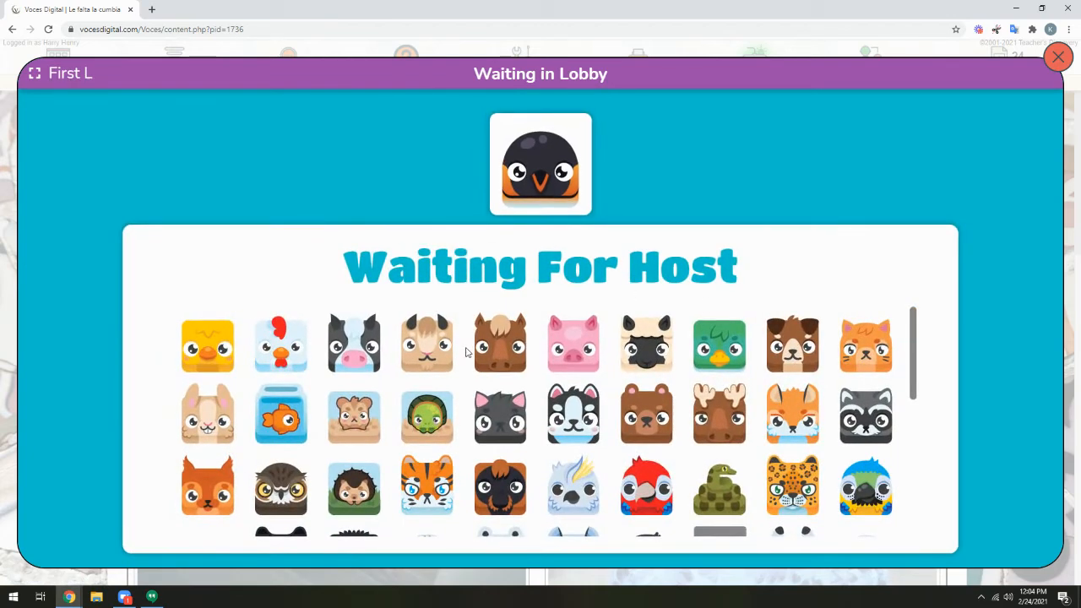
- Pick the moose blook as the avatar in the Waiting For Host lobby
click(718, 414)
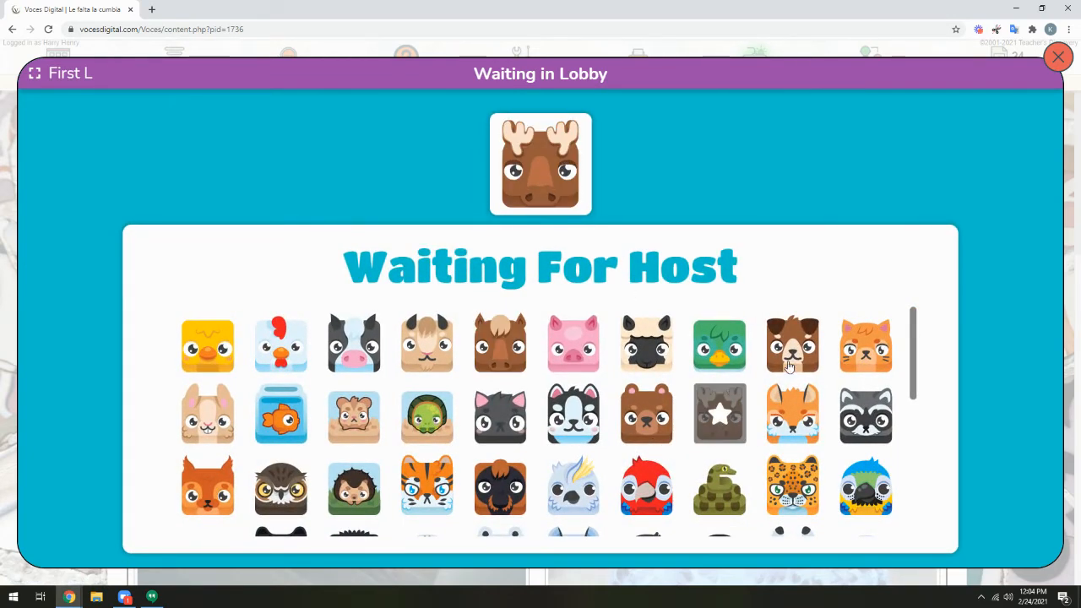
scroll(down, 3)
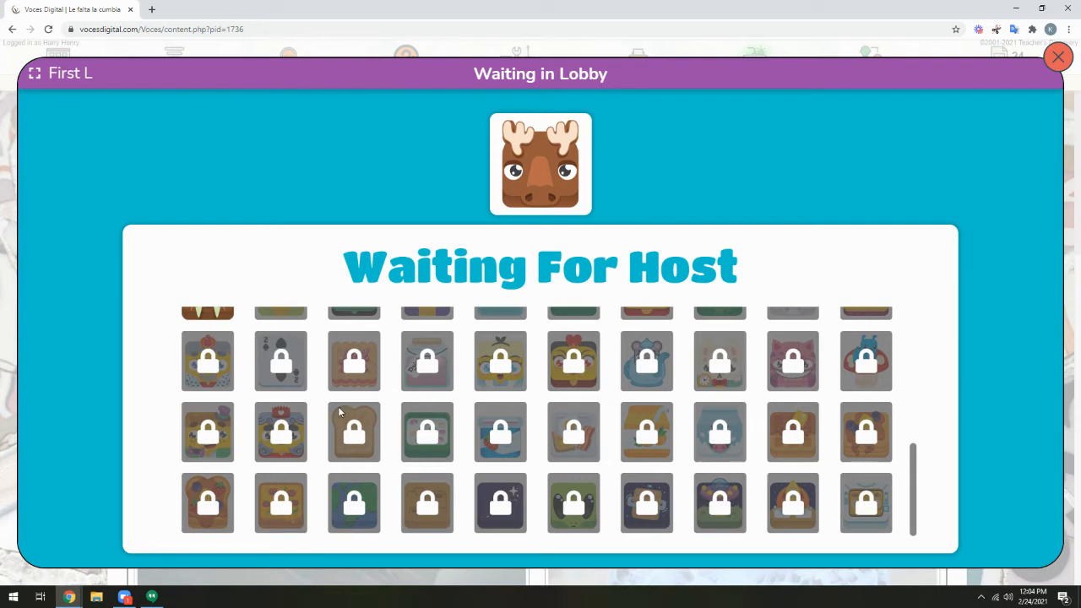
mouse_move(684, 420)
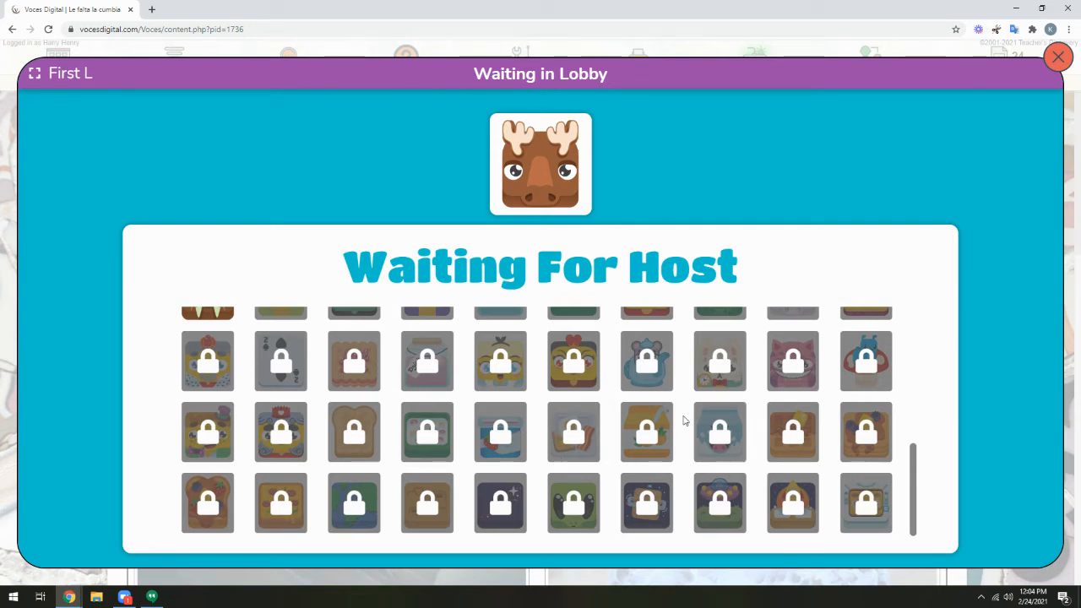
scroll(up, 3)
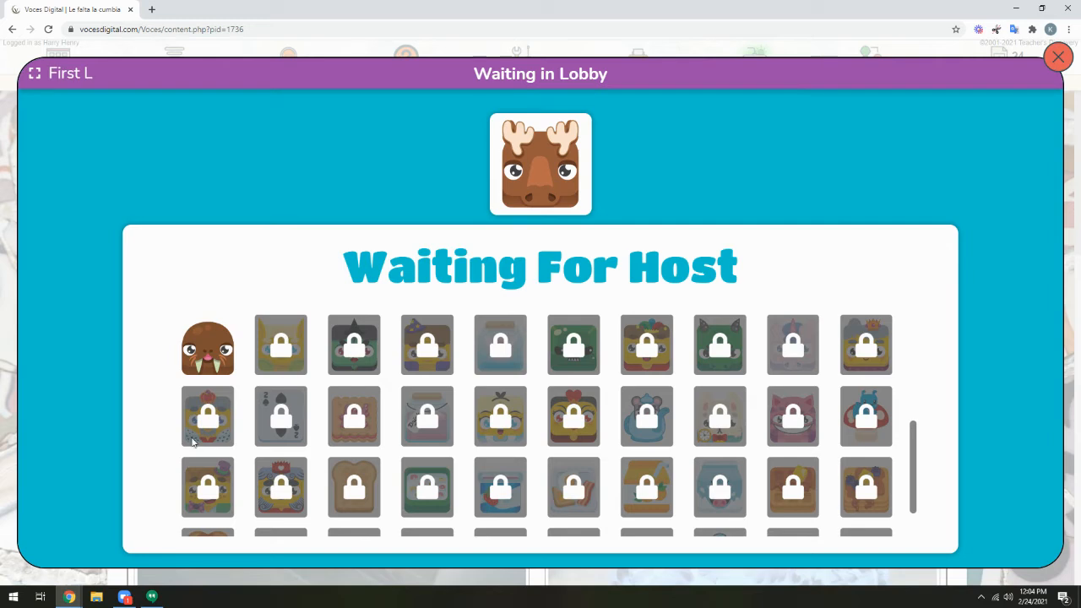
- On the Host Blooket tab, start the game for First L and skip the instructions
click(338, 9)
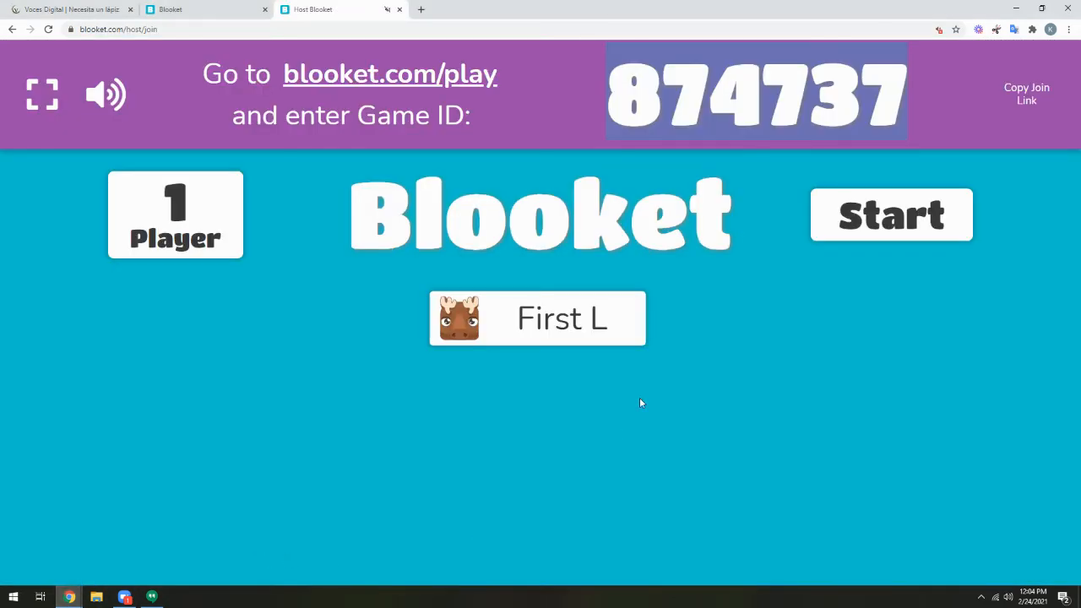
mouse_move(511, 323)
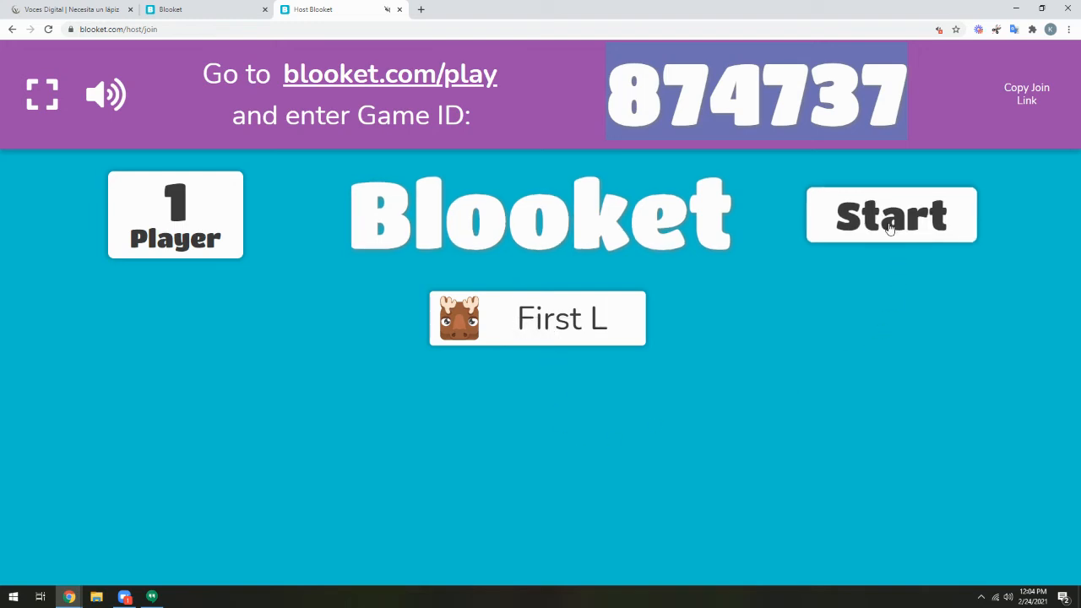
click(890, 214)
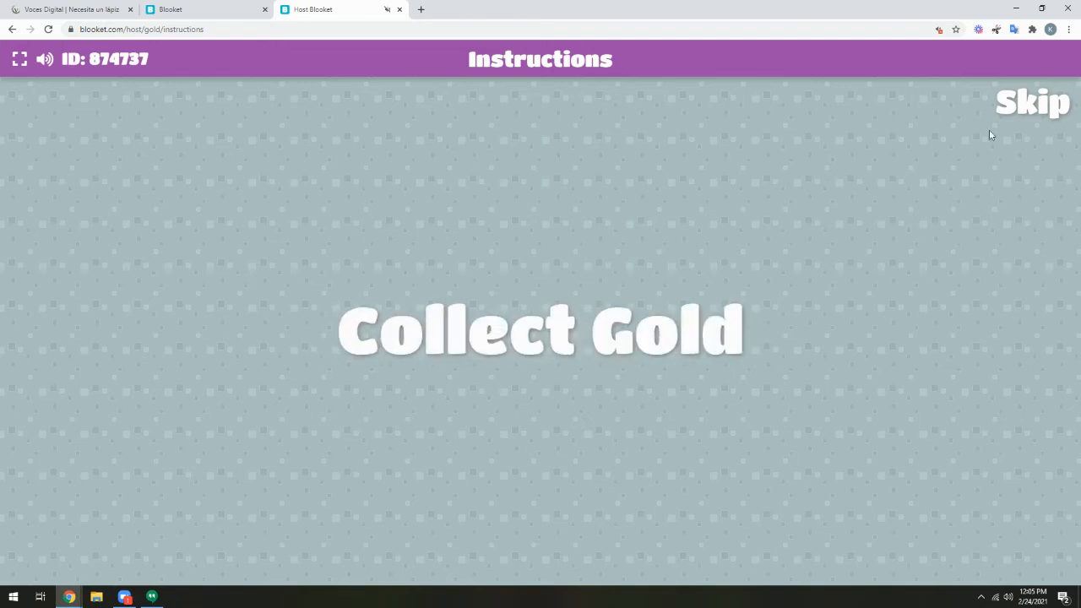
click(1032, 101)
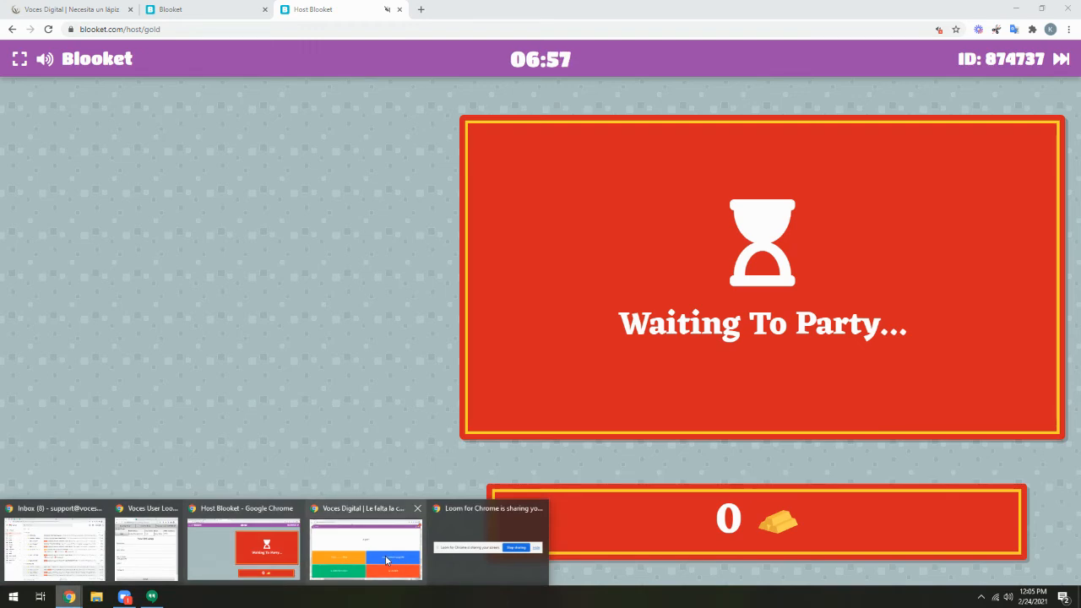
- Back in the student window, answer 'a pen' with una pluma/un bolígrafo
click(364, 544)
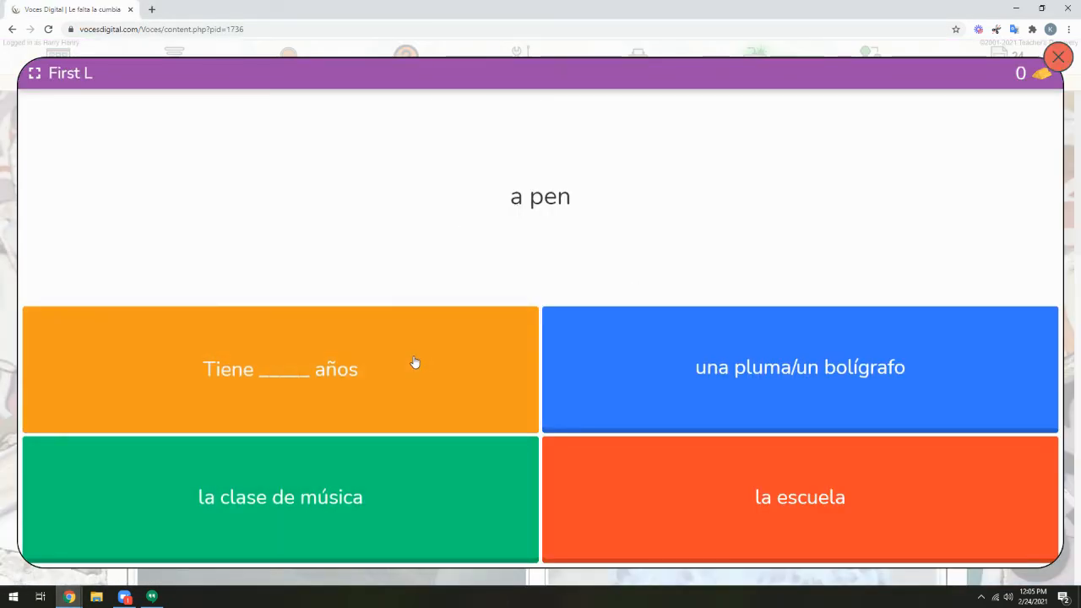
click(800, 368)
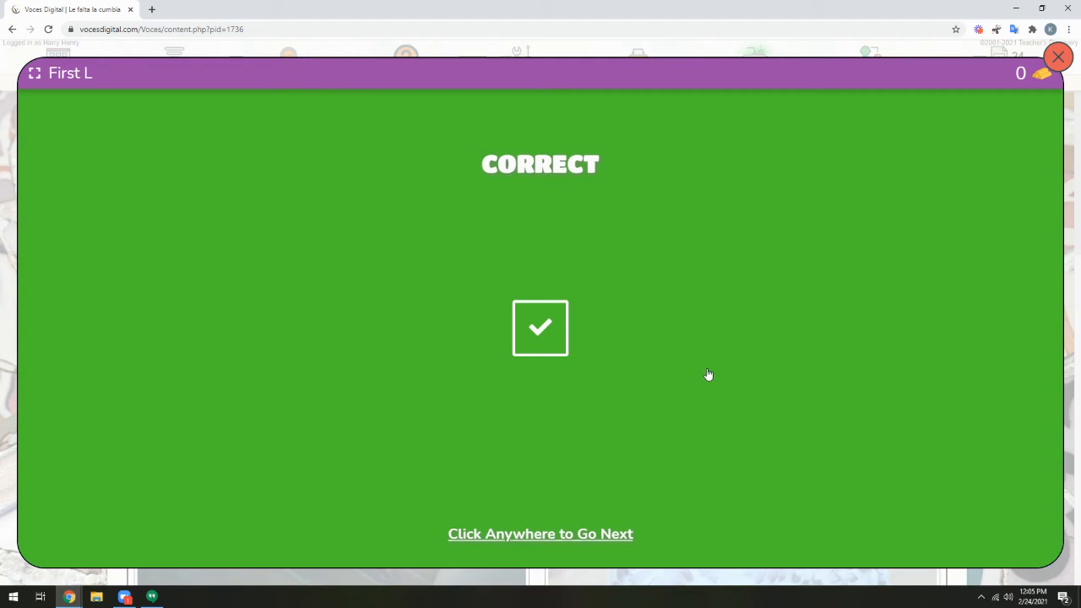
mouse_move(621, 369)
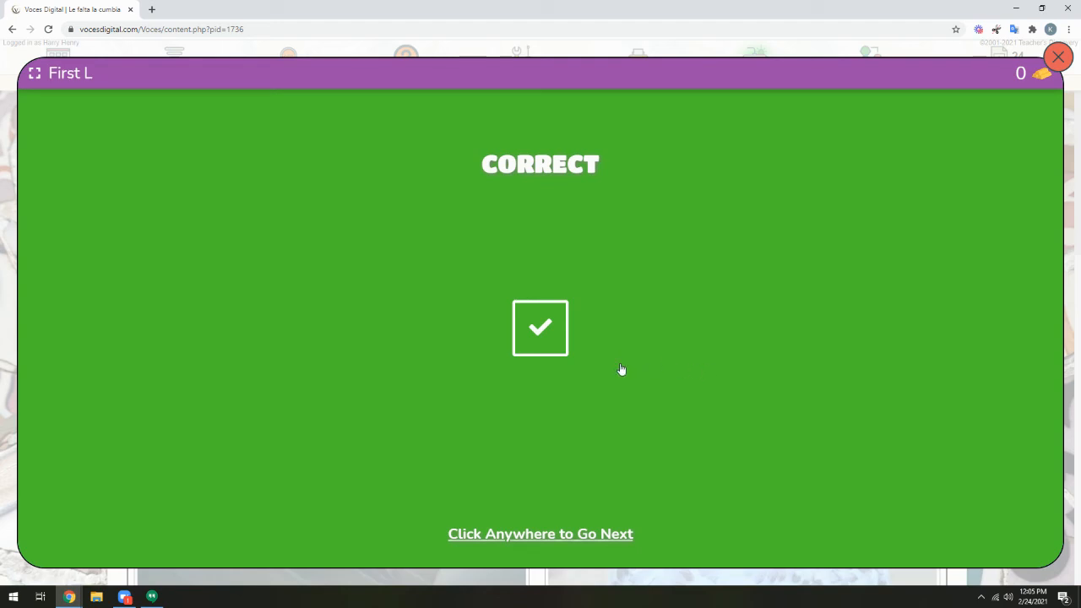
mouse_move(82, 581)
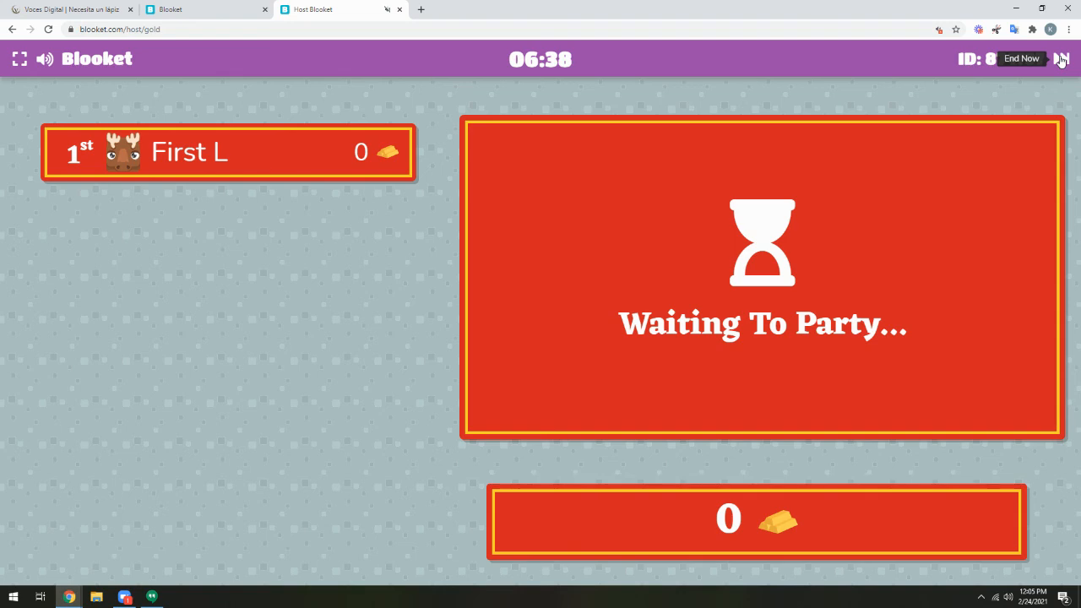
mouse_move(104, 53)
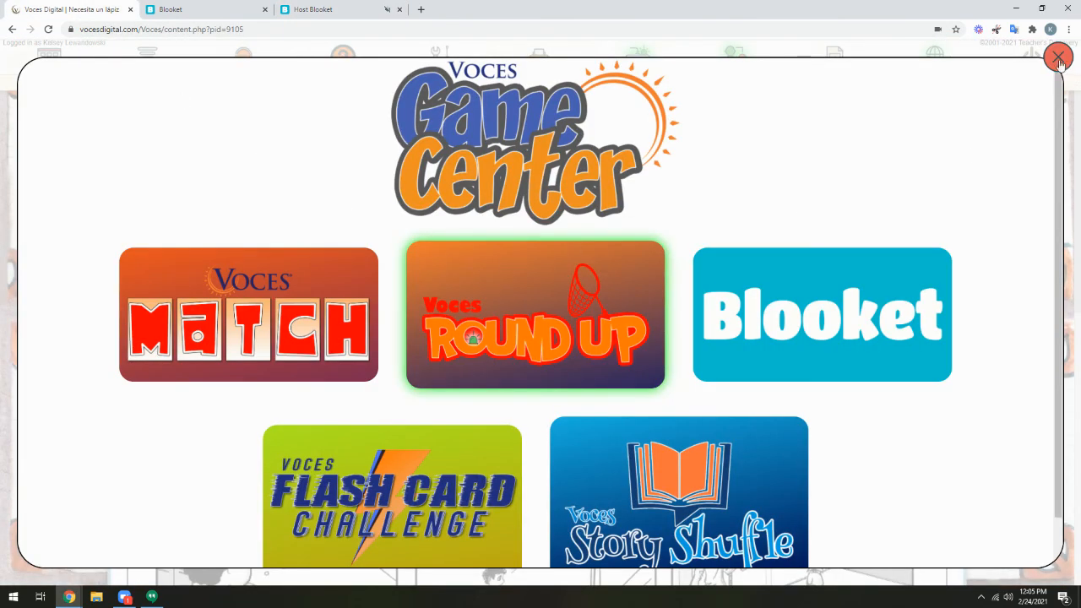
- Close the Voces Game Center to return to the 'Necesita un lápiz' lesson
click(1058, 57)
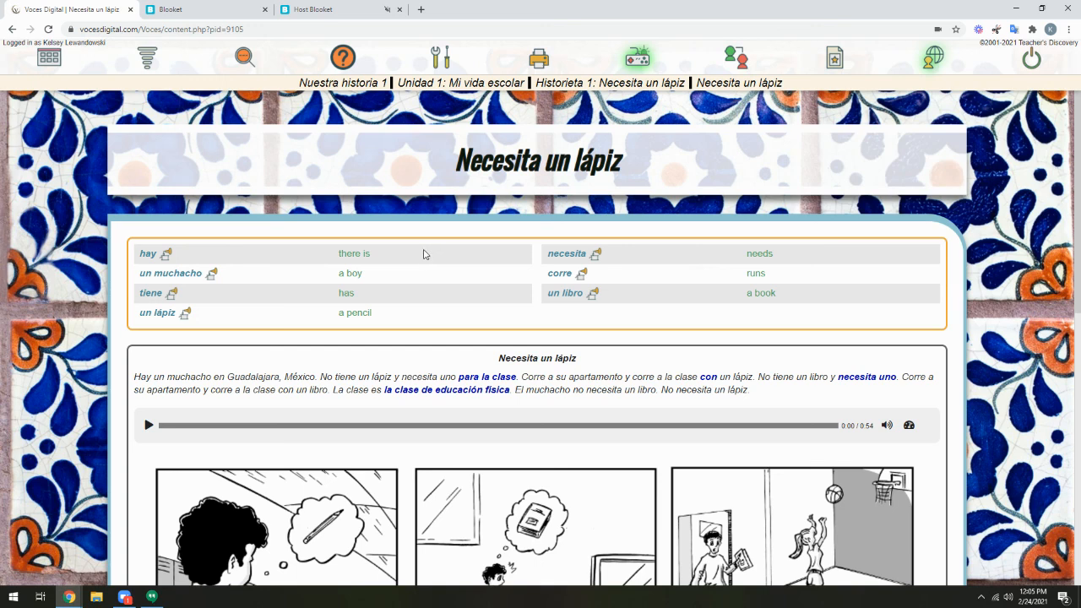
mouse_move(416, 225)
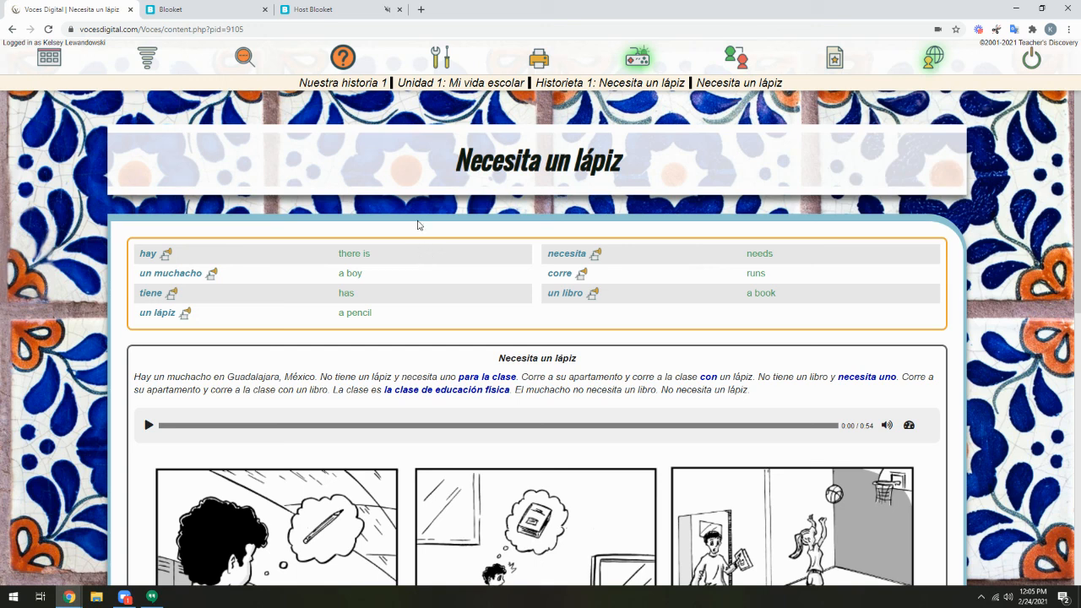